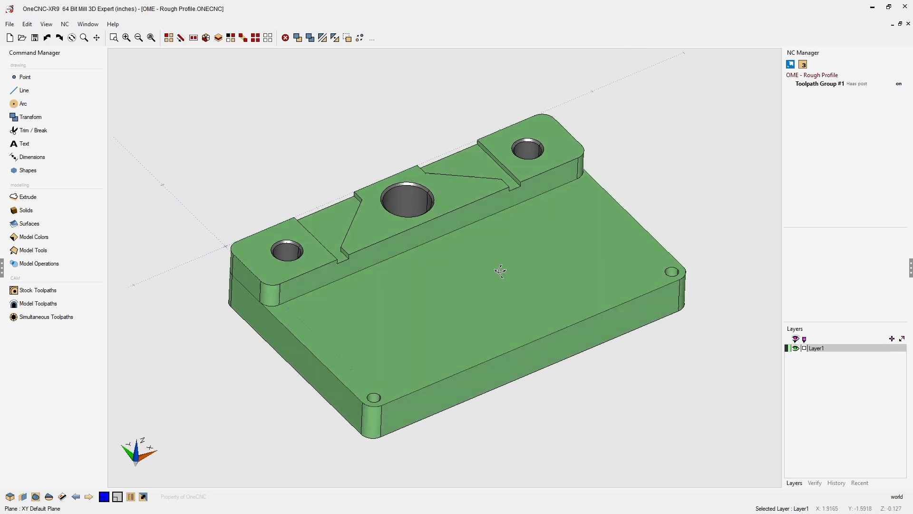
# - Start a Mill Profile Basic toolpath from the Stock Toolpaths group in Command Manager
pyautogui.moveTo(501, 271); pyautogui.dragTo(522, 284)
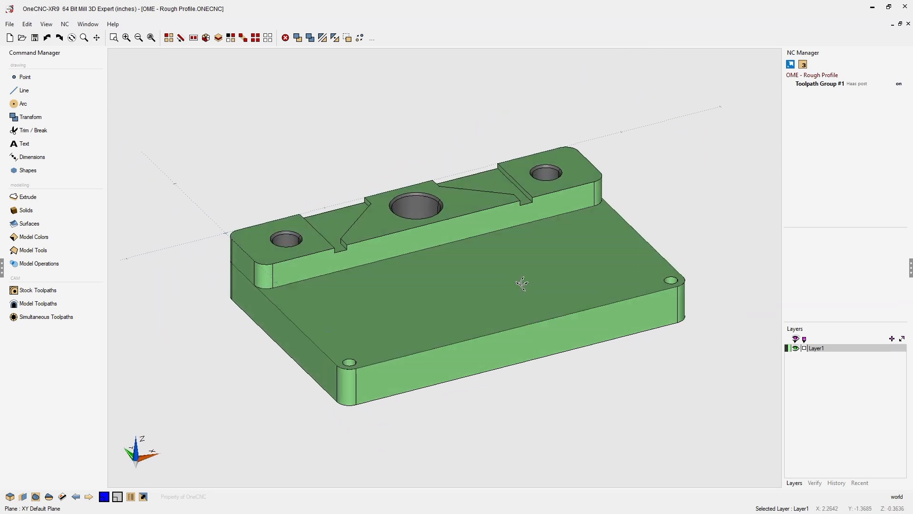
pyautogui.moveTo(524, 284); pyautogui.dragTo(555, 261)
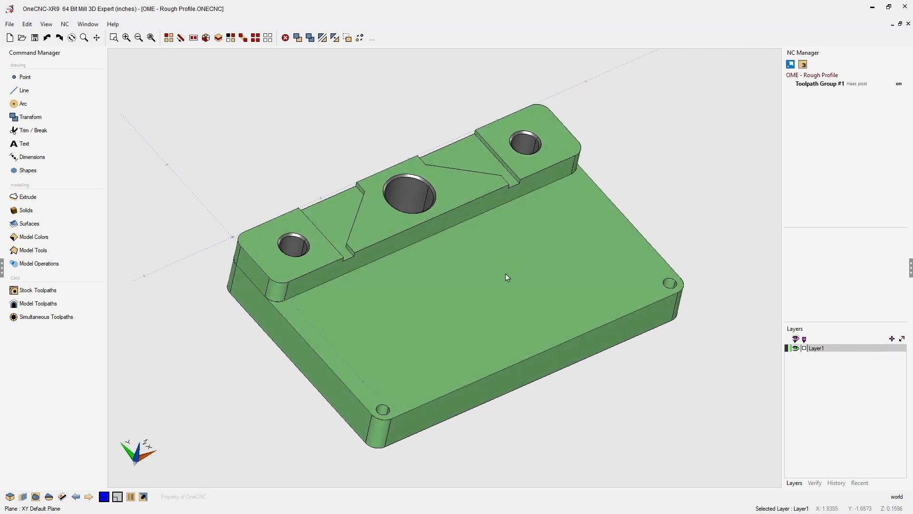
pyautogui.moveTo(518, 222)
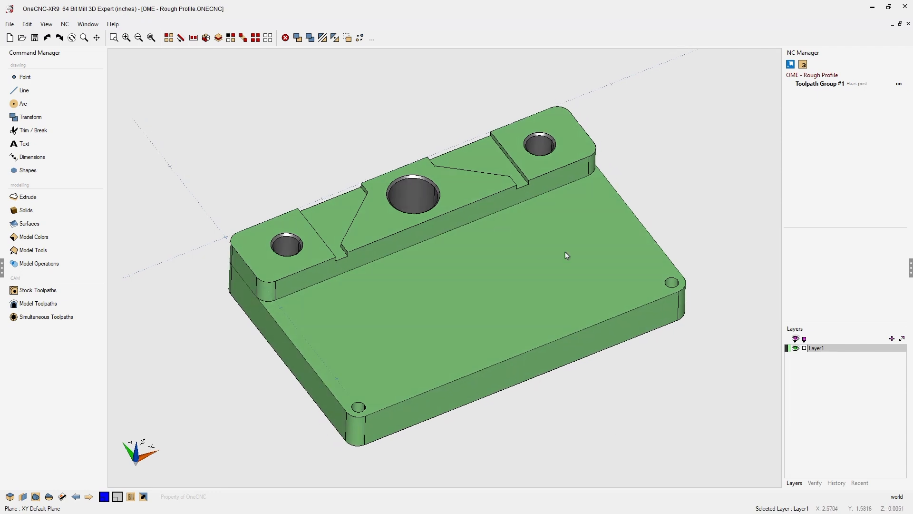
pyautogui.moveTo(534, 263)
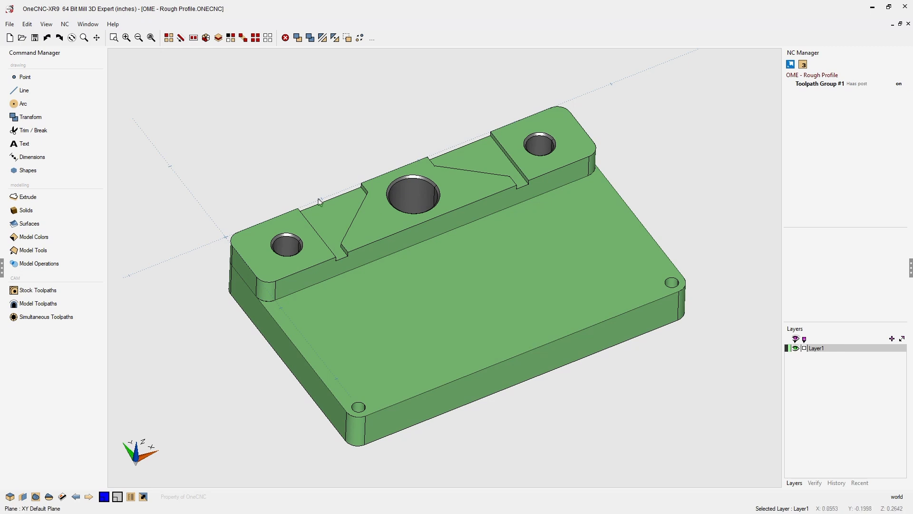
pyautogui.click(38, 302)
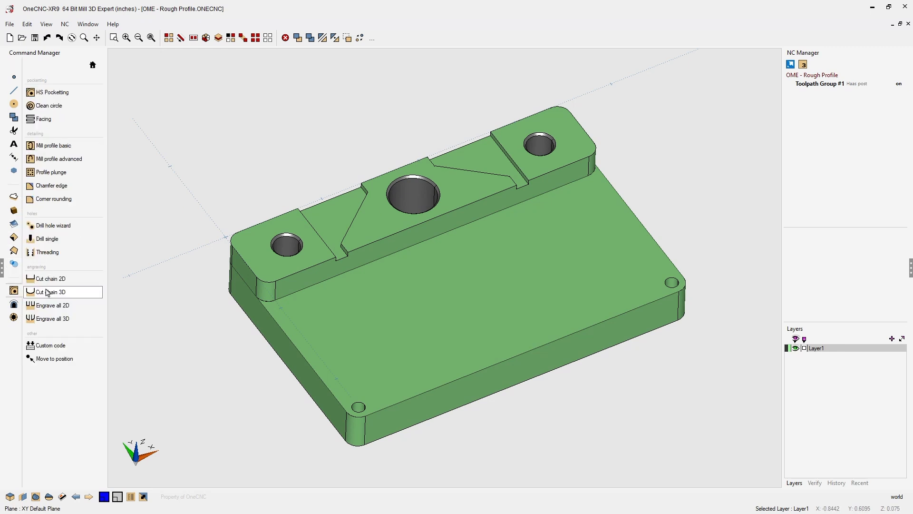
pyautogui.moveTo(64, 145)
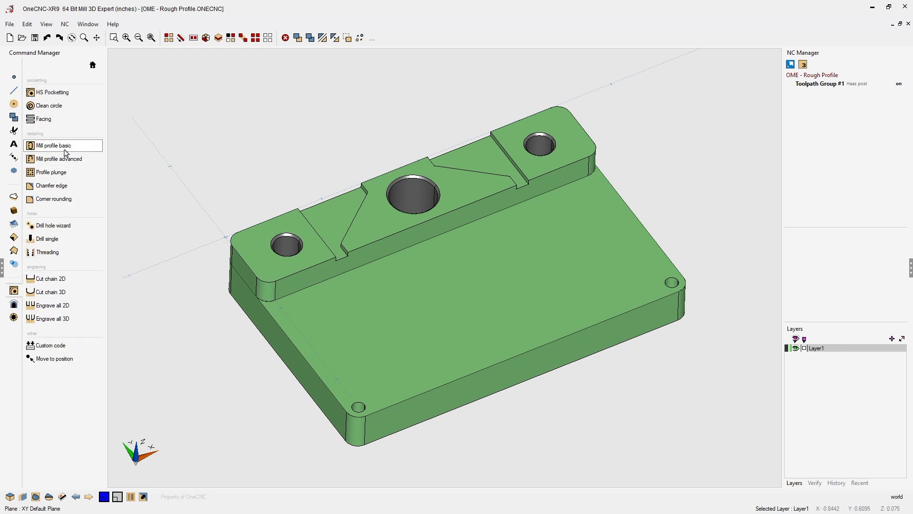
pyautogui.moveTo(58, 159)
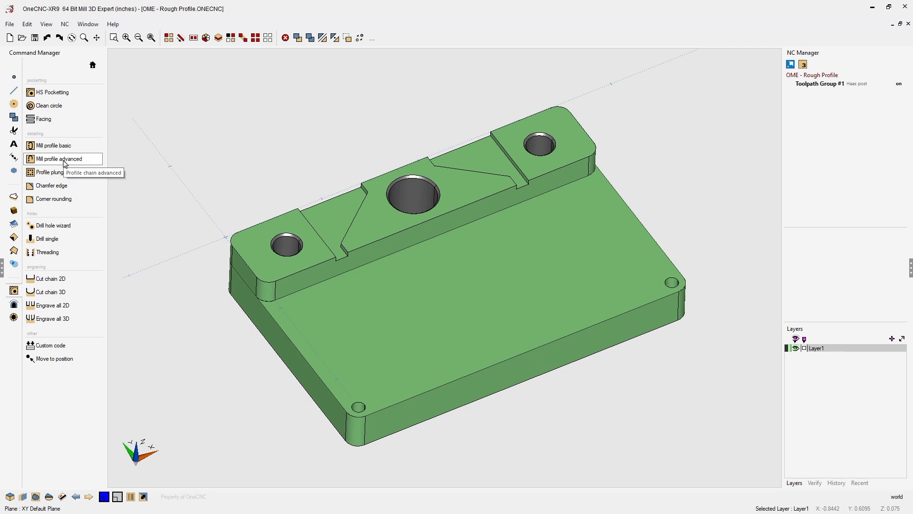
pyautogui.moveTo(52, 144)
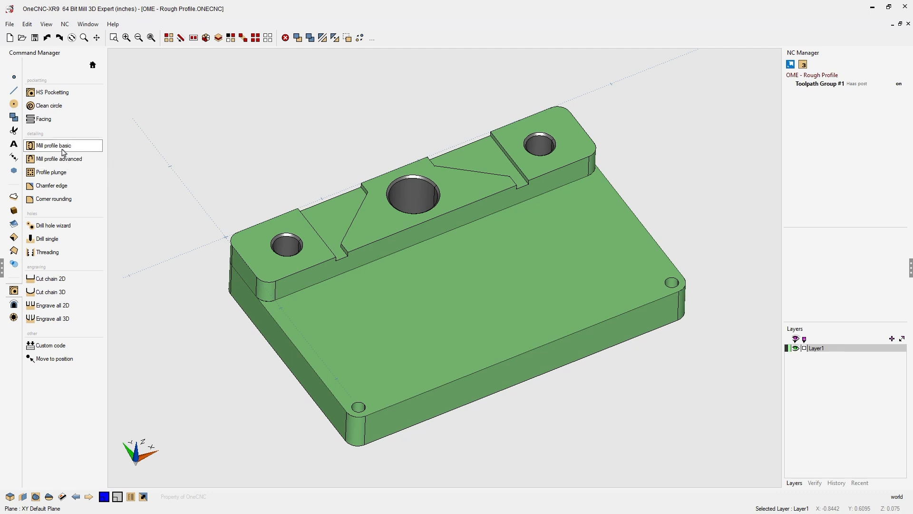
pyautogui.click(52, 144)
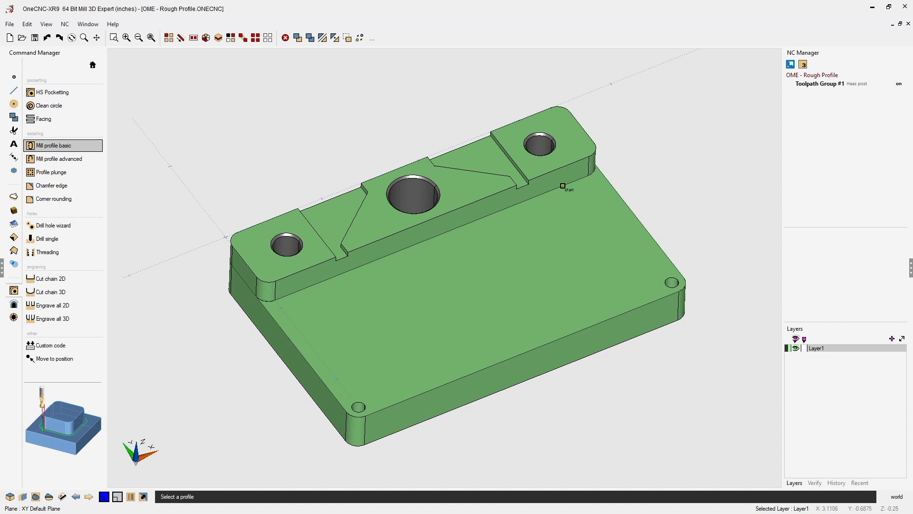
# - Chain the bottom edge of the back wall as the profile, setting direction and side
pyautogui.click(562, 188)
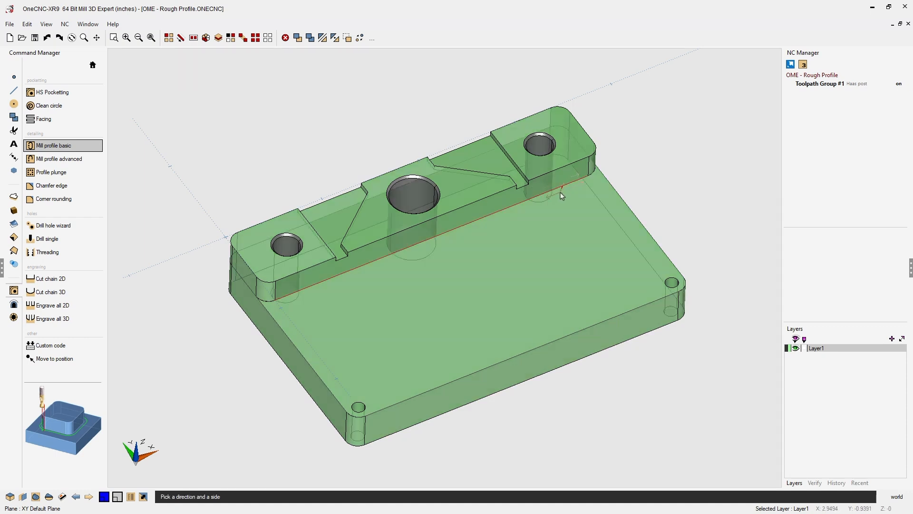
pyautogui.click(559, 196)
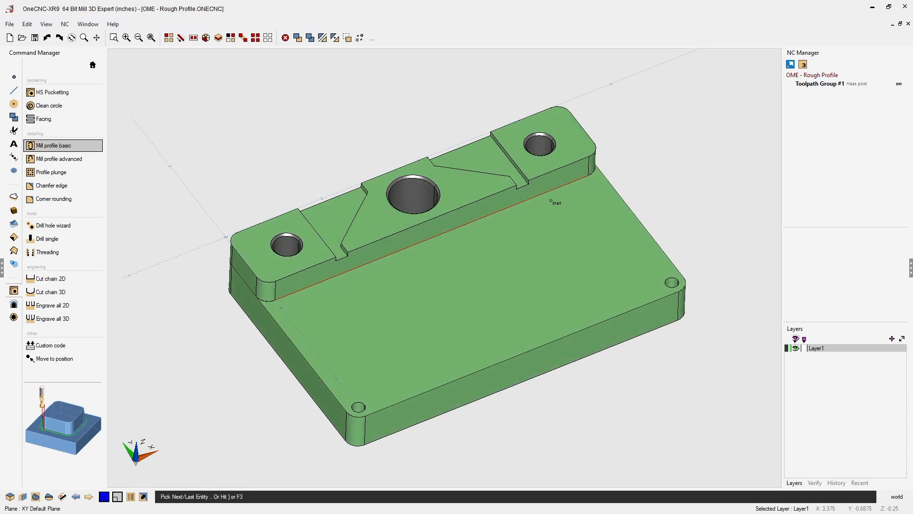
pyautogui.click(54, 145)
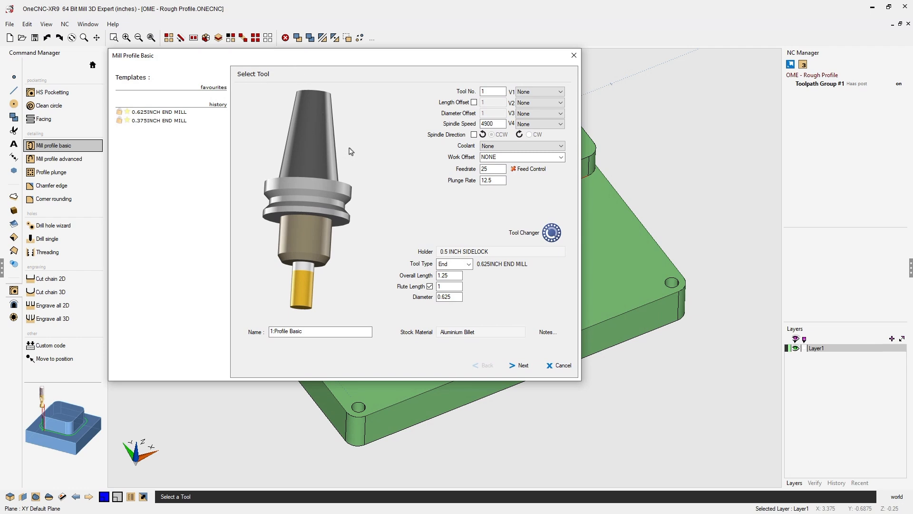
pyautogui.moveTo(350, 173)
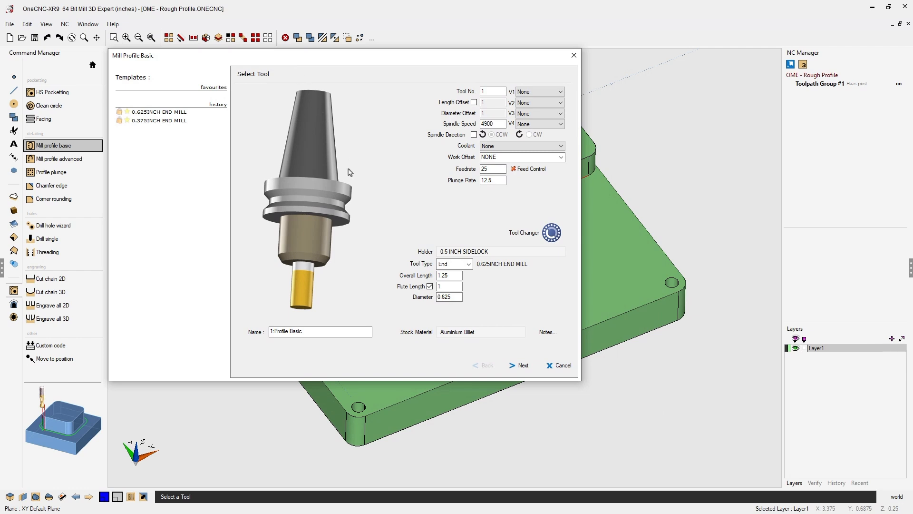
# - Keep the 0.625INCH END MILL and default clearances, moving to entry and path settings
pyautogui.click(448, 297)
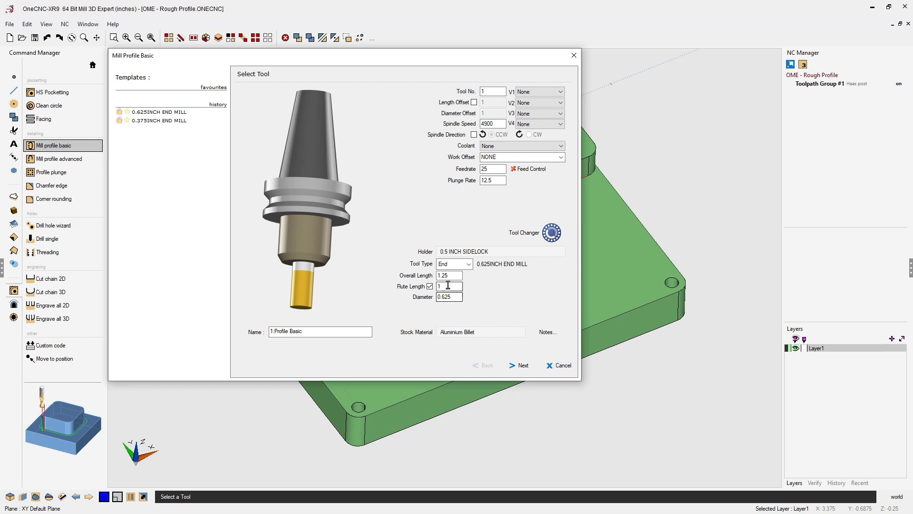
pyautogui.moveTo(428, 183)
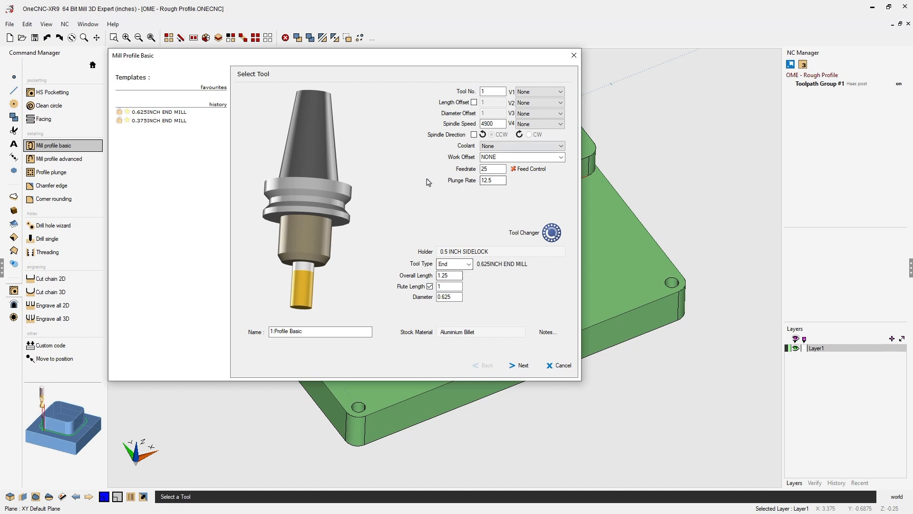
pyautogui.click(518, 365)
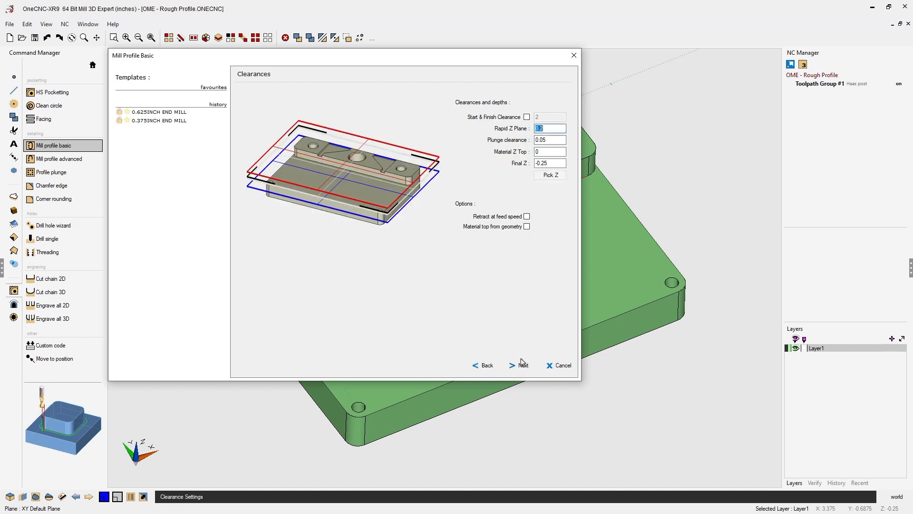
pyautogui.moveTo(522, 308)
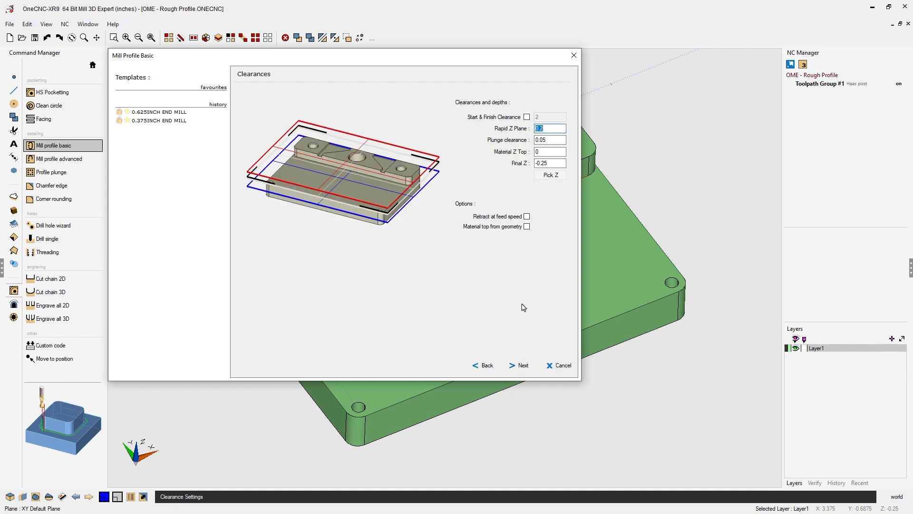
pyautogui.click(518, 365)
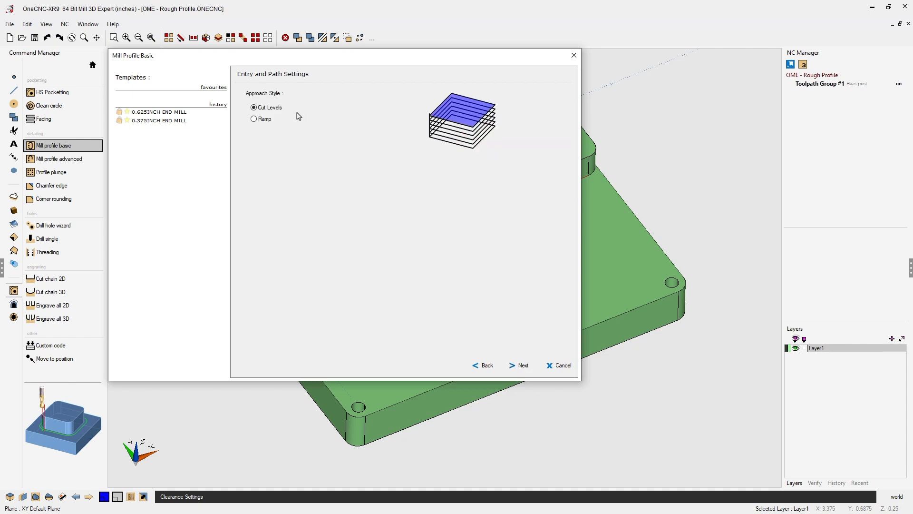
# - Keep Cut Levels approach and set roughing to remove 1.5 with a 50% diameter stepover
pyautogui.click(518, 366)
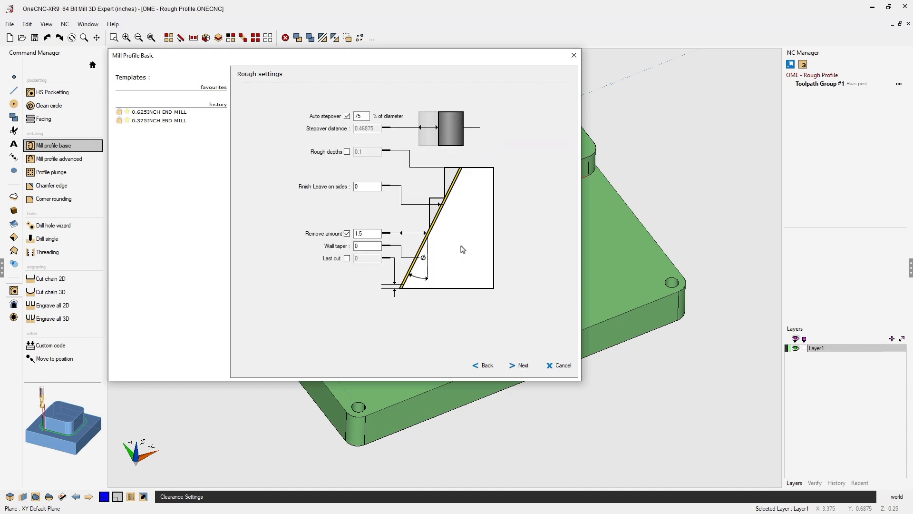
pyautogui.moveTo(364, 127)
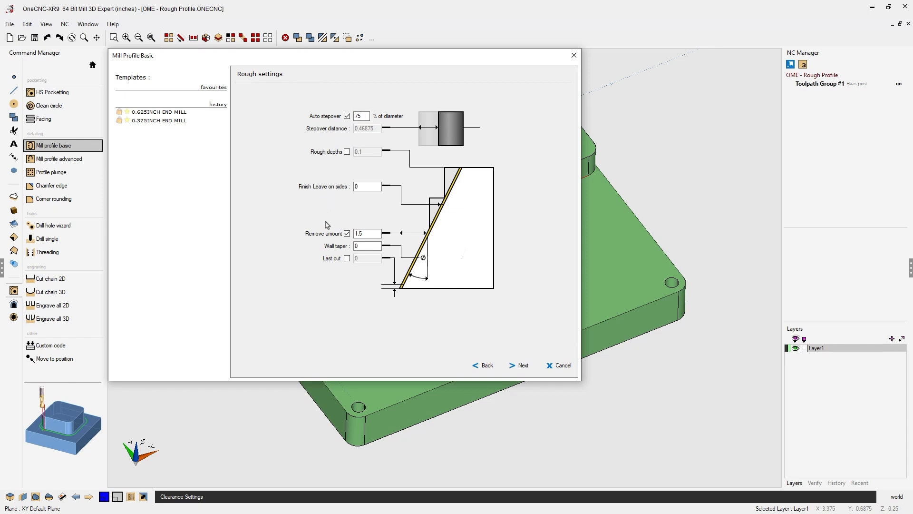
pyautogui.click(347, 234)
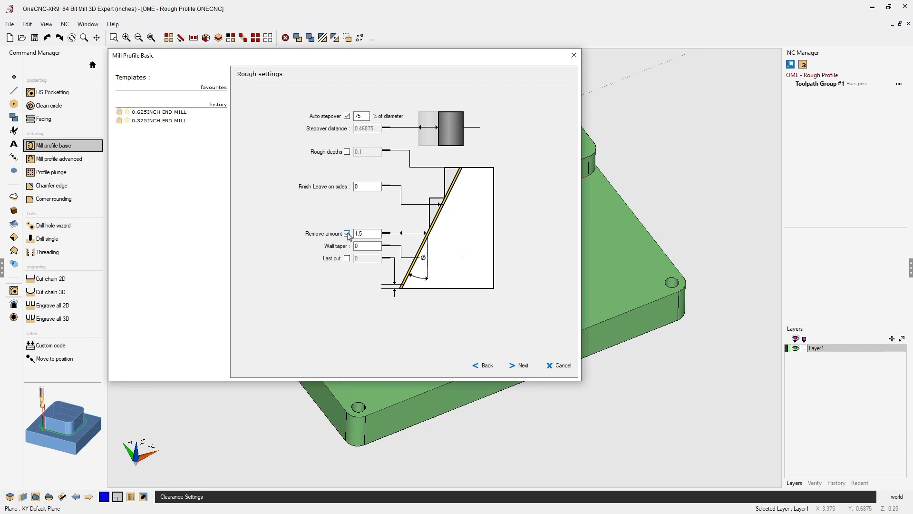
pyautogui.click(346, 233)
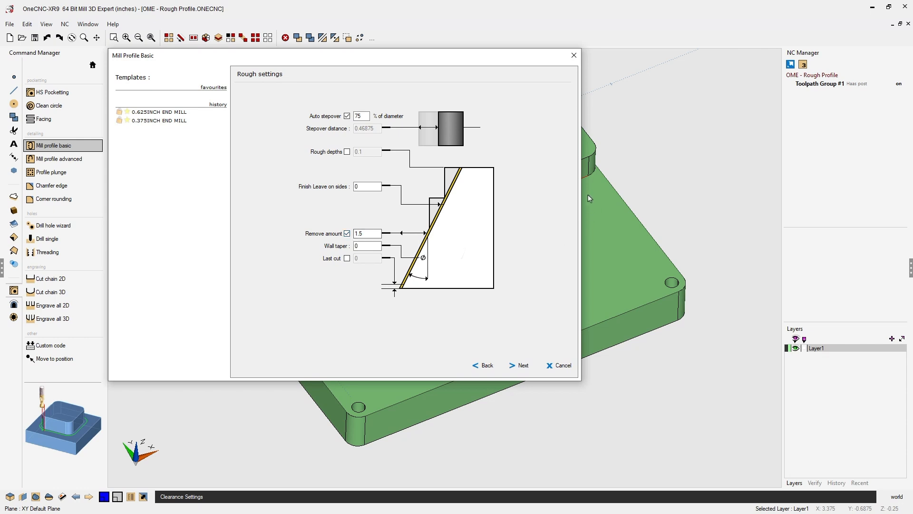
pyautogui.moveTo(641, 266)
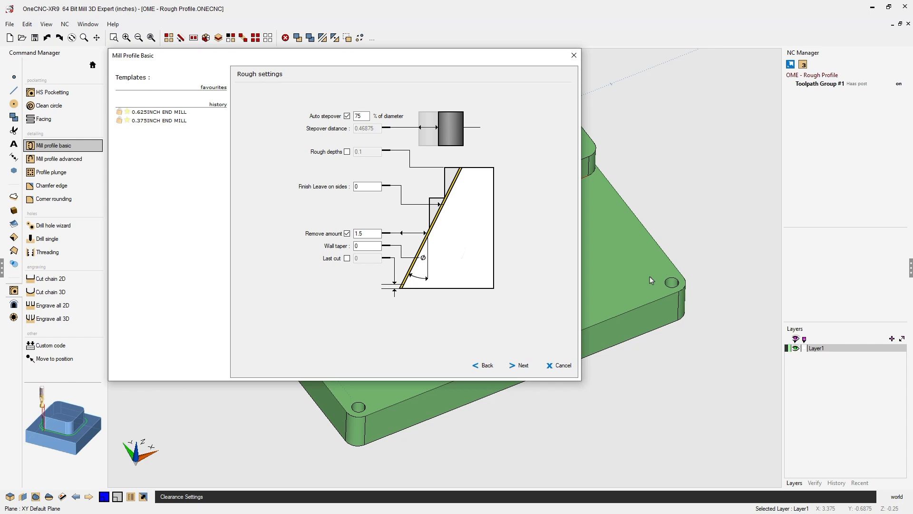
pyautogui.click(367, 234)
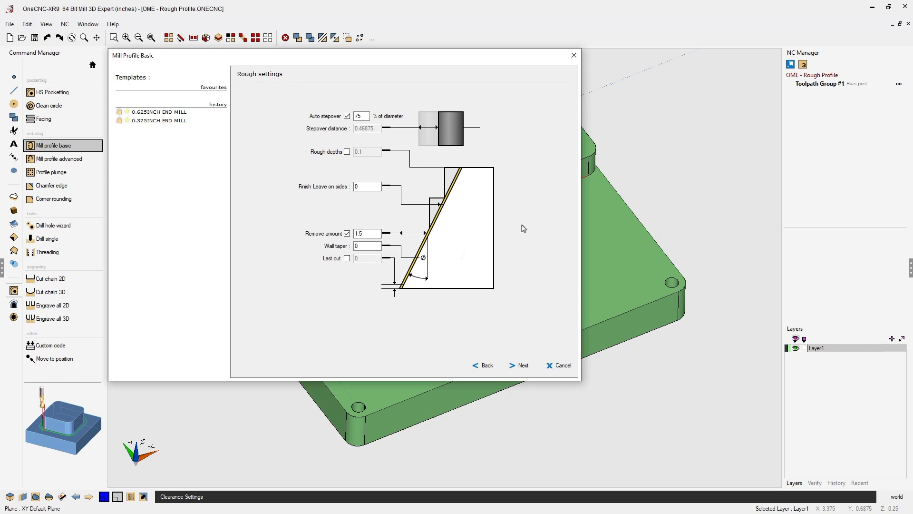
pyautogui.moveTo(641, 224)
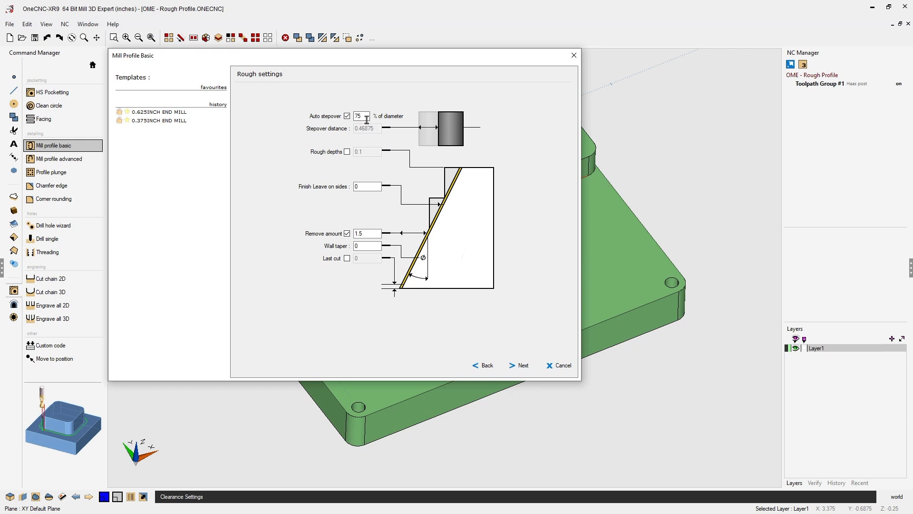
pyautogui.write('50')
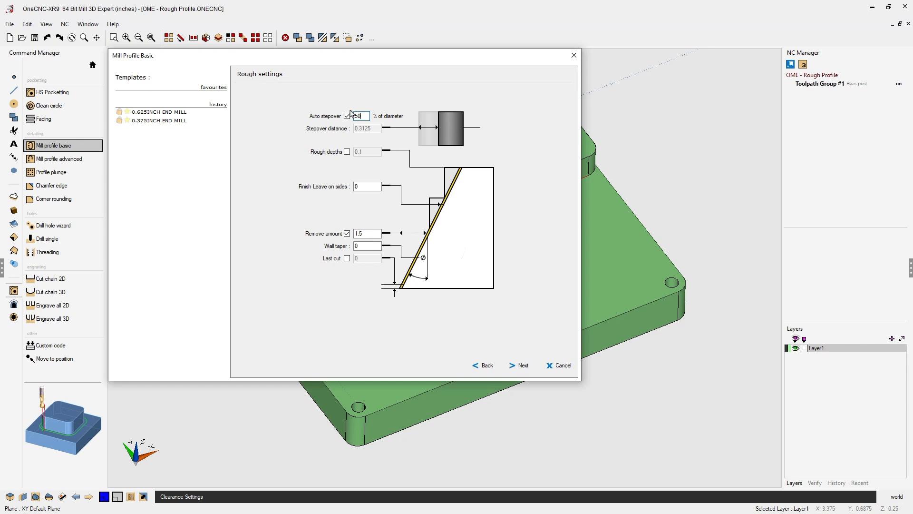
# - Leave .01 on the sides for finishing and move to the finish settings
pyautogui.click(368, 186)
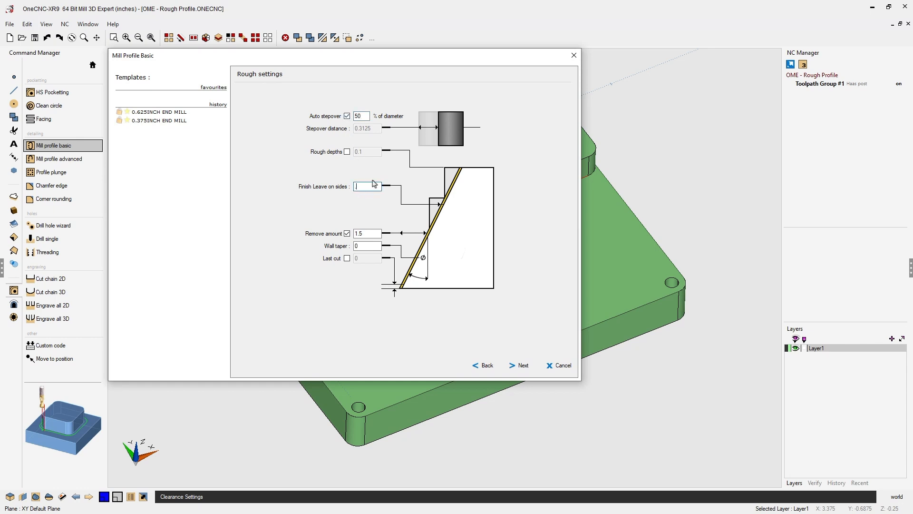
pyautogui.write('.01')
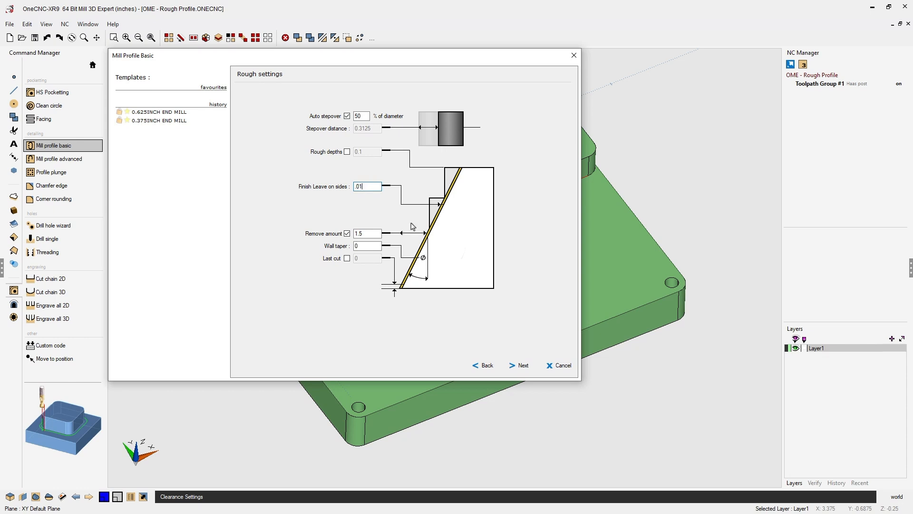
pyautogui.click(519, 365)
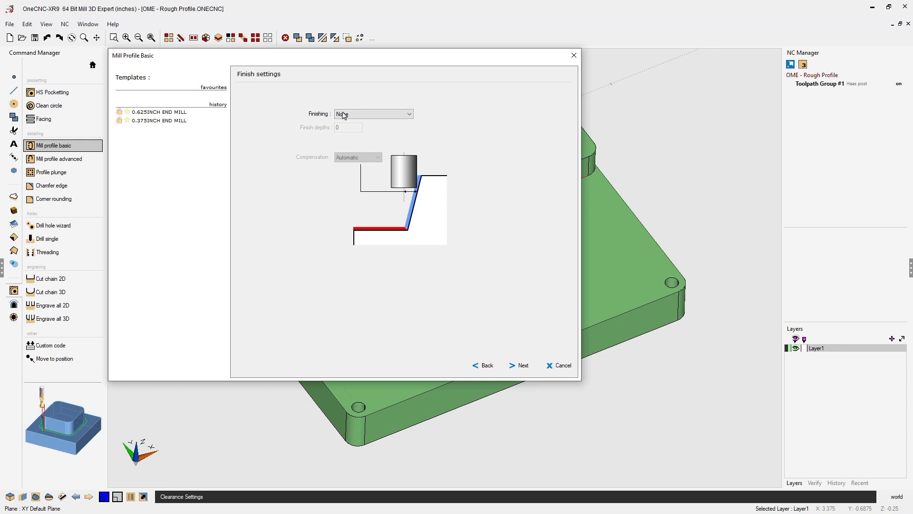
# - Leave finishing as None and set the entry Start Line Length to 4
pyautogui.click(518, 366)
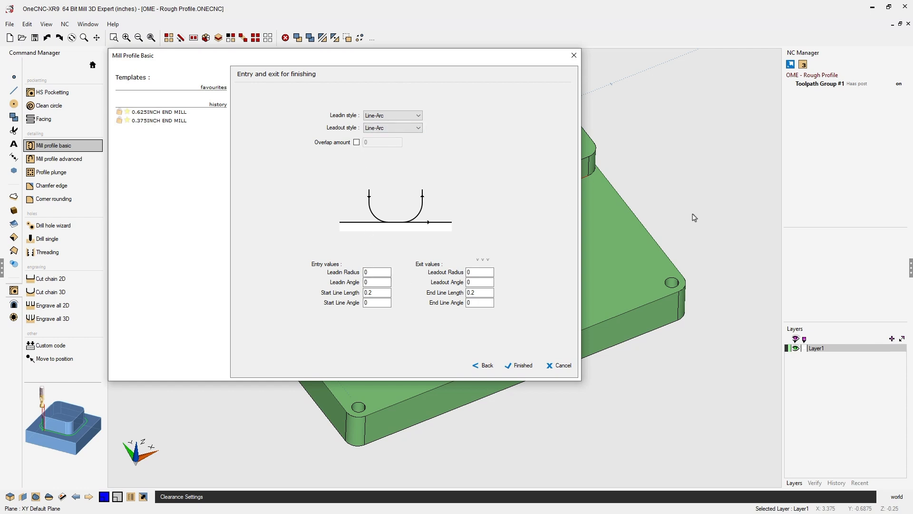
pyautogui.moveTo(666, 248)
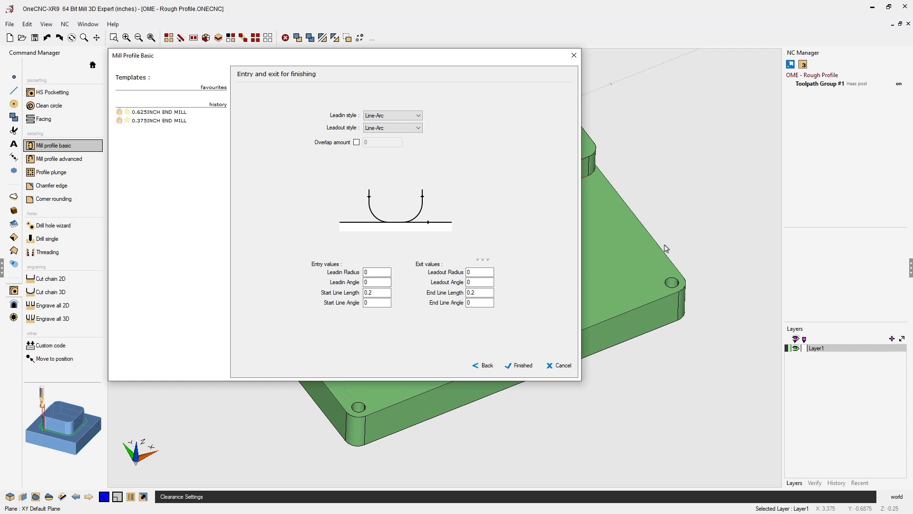
pyautogui.moveTo(555, 217)
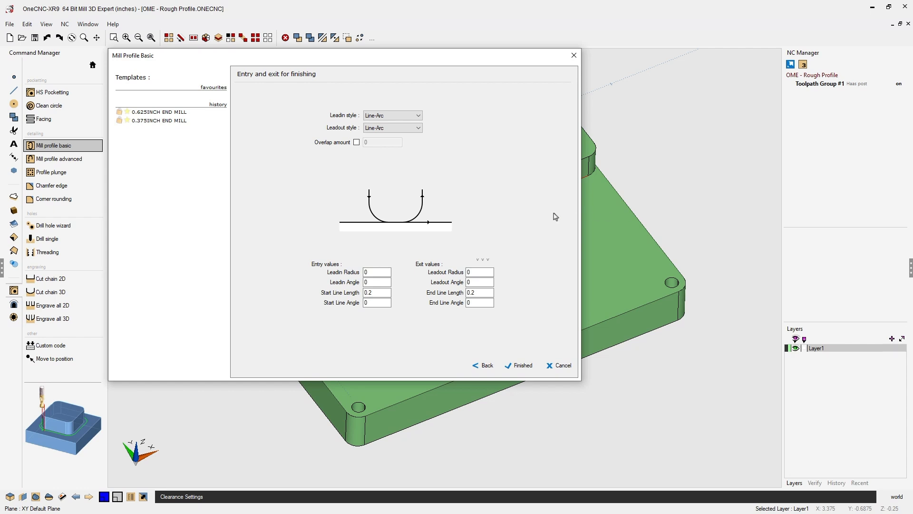
pyautogui.click(377, 292)
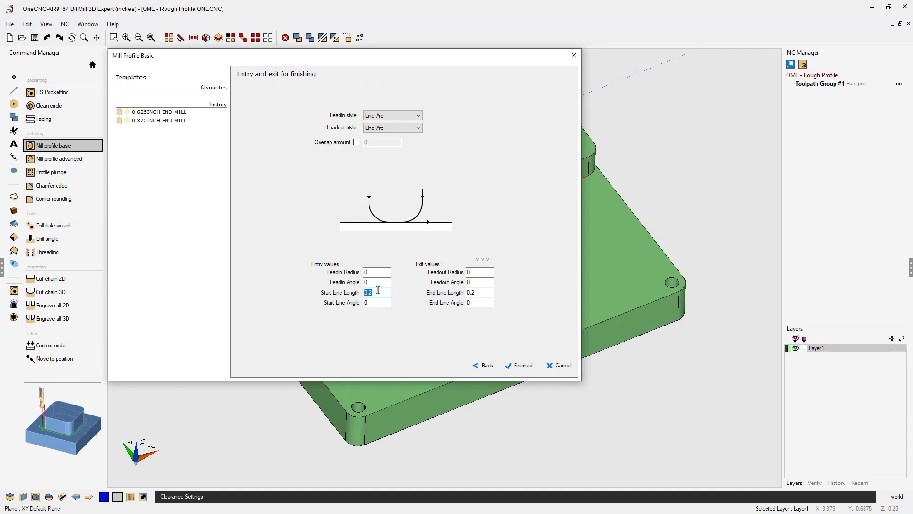
pyautogui.write('4')
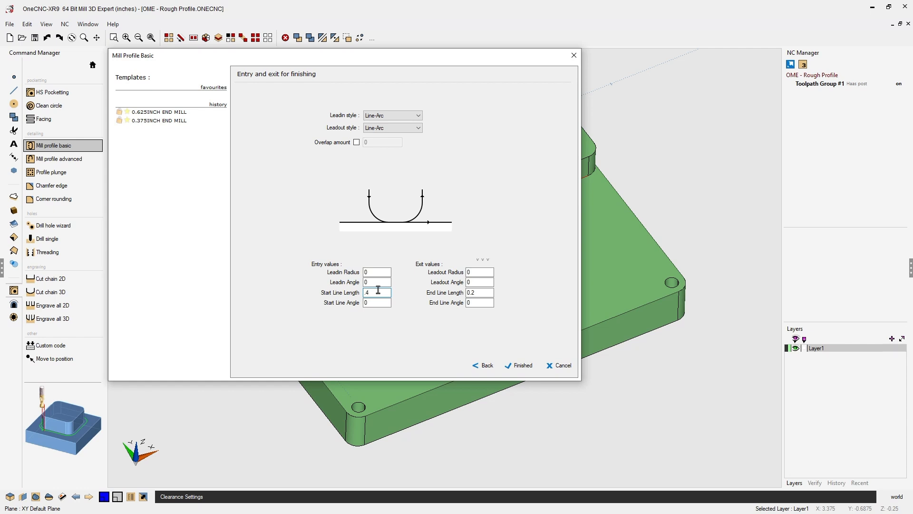
pyautogui.moveTo(455, 273)
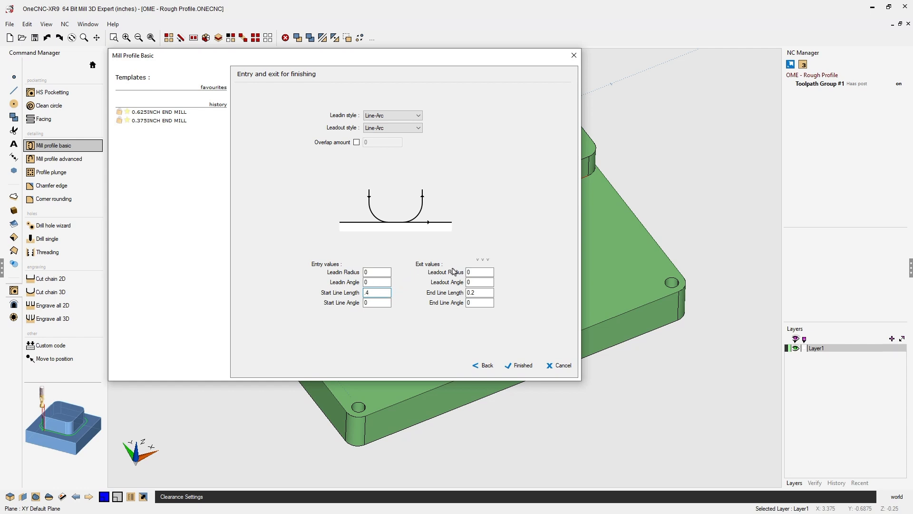
pyautogui.click(479, 292)
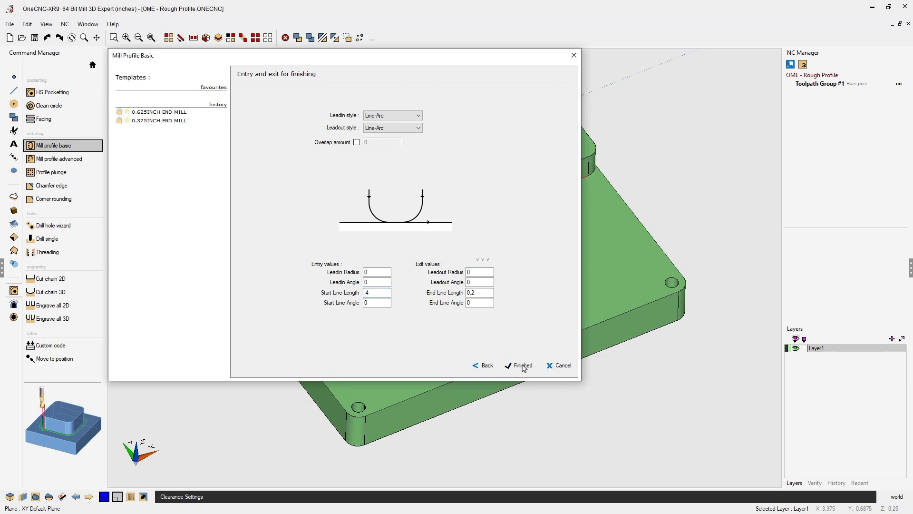
# - Generate the Profile Basic toolpath under Toolpath Group #1 in the NC Manager
pyautogui.click(522, 365)
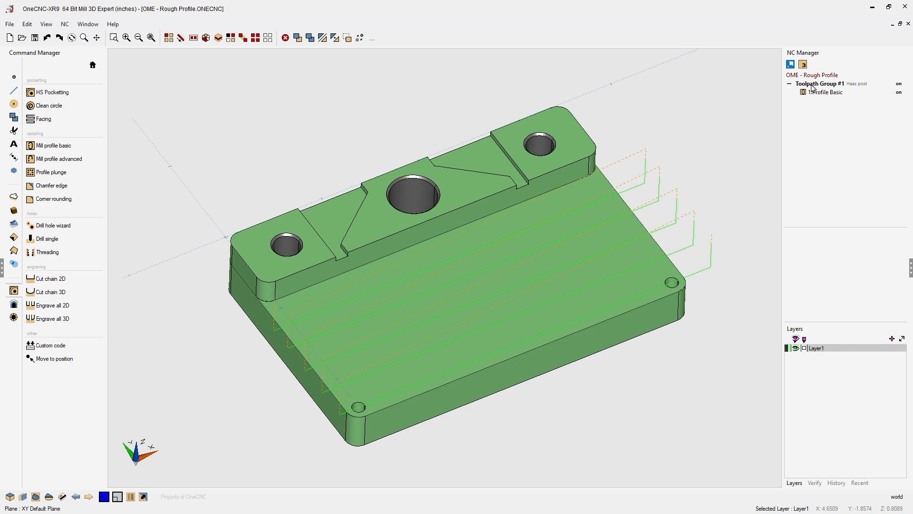
pyautogui.rightClick(821, 84)
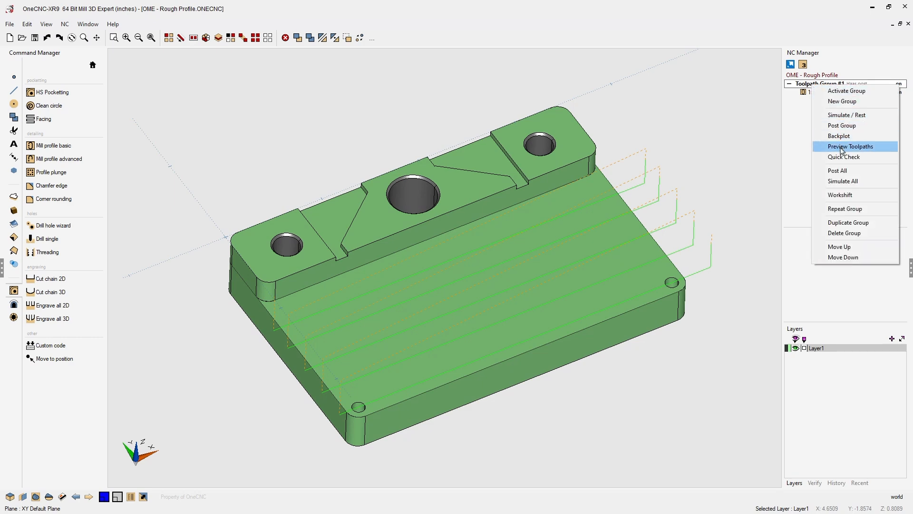
# - Run Preview Toolpaths so Live Preview simulates the cutter along the roughing passes
pyautogui.click(849, 146)
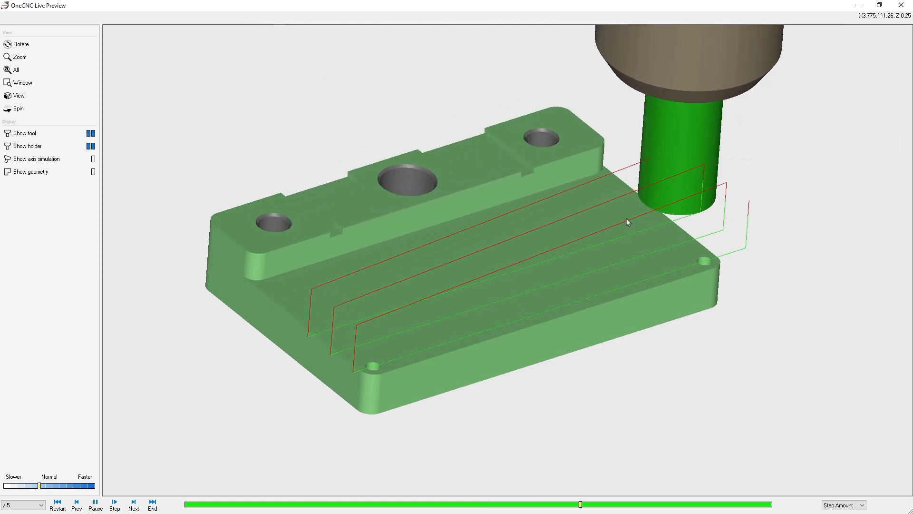
pyautogui.click(134, 504)
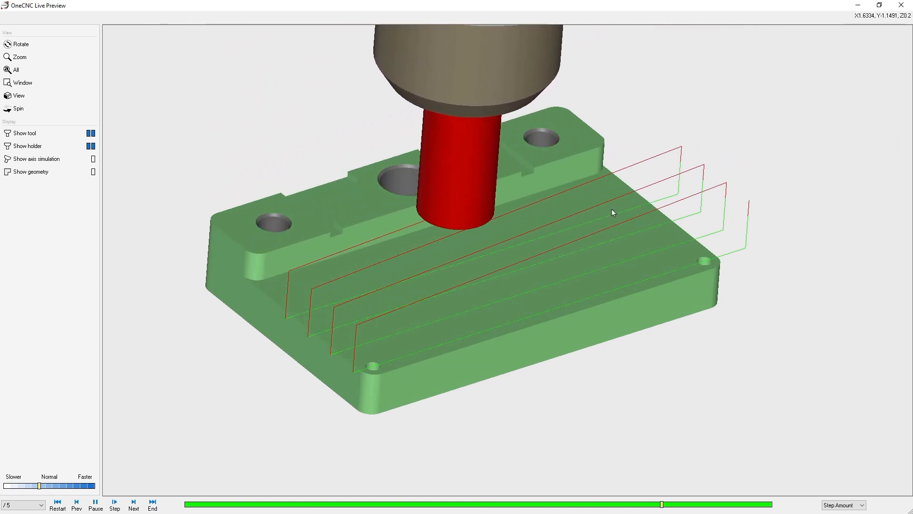